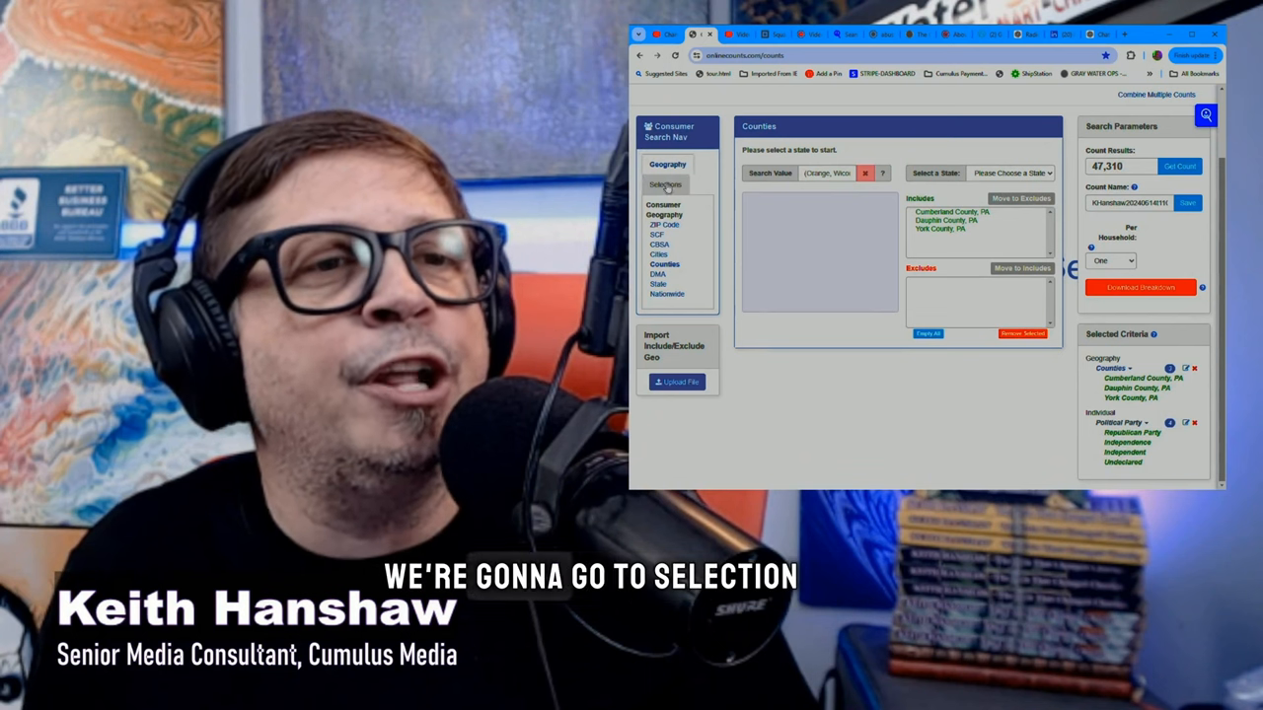
- Switch from county geography to the consumer selection categories listing Political Party under Individual
left_click(665, 185)
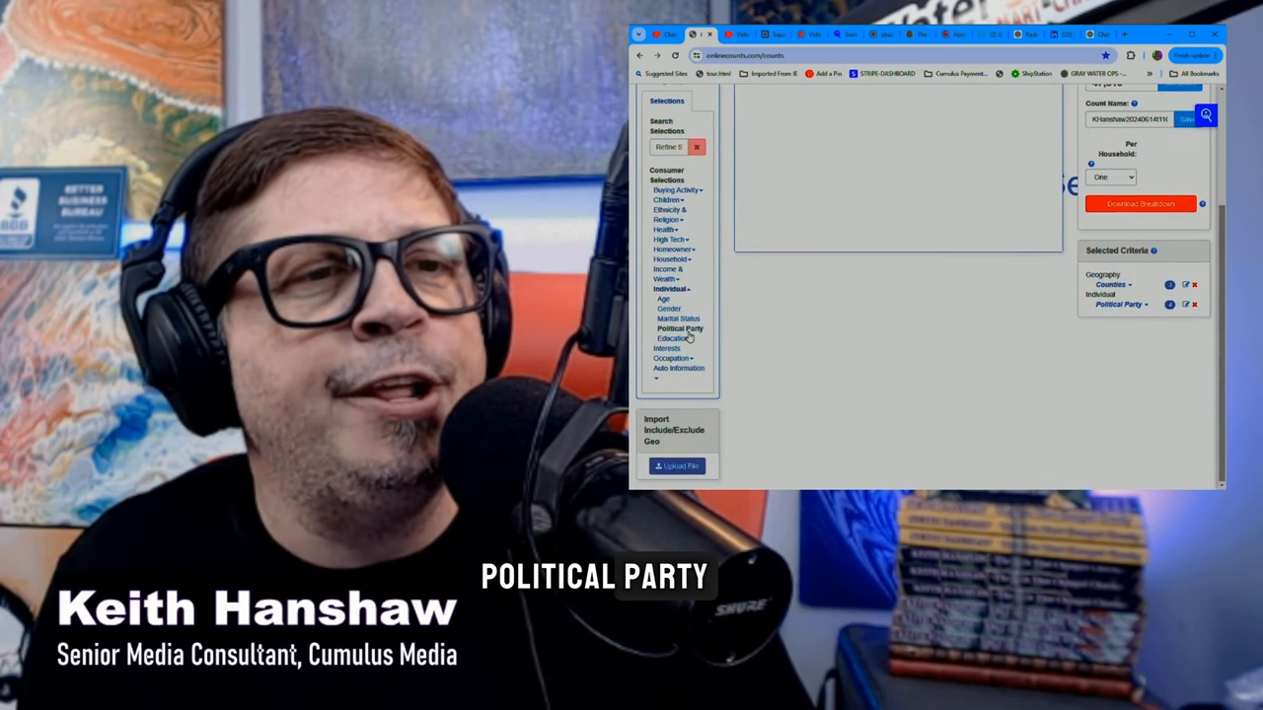
- Bring up the Political Party criteria and expand Republican Party to show Republican and Conservative
left_click(678, 328)
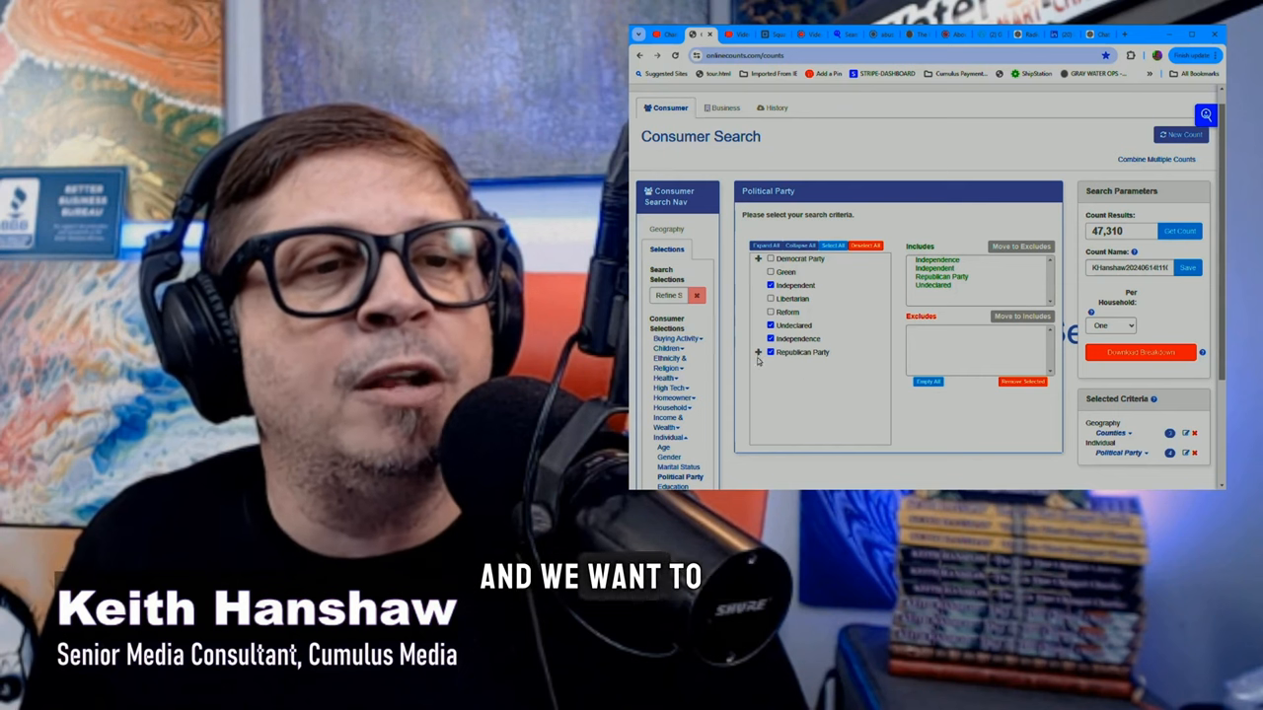
left_click(760, 351)
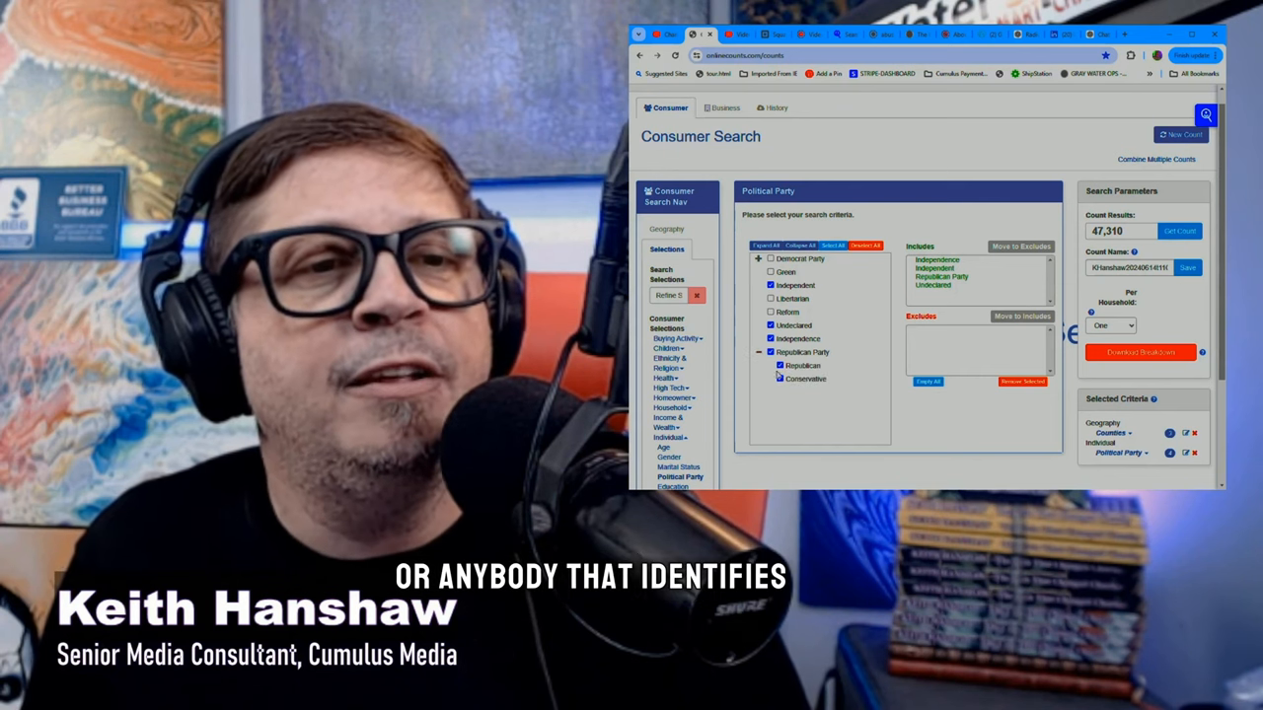